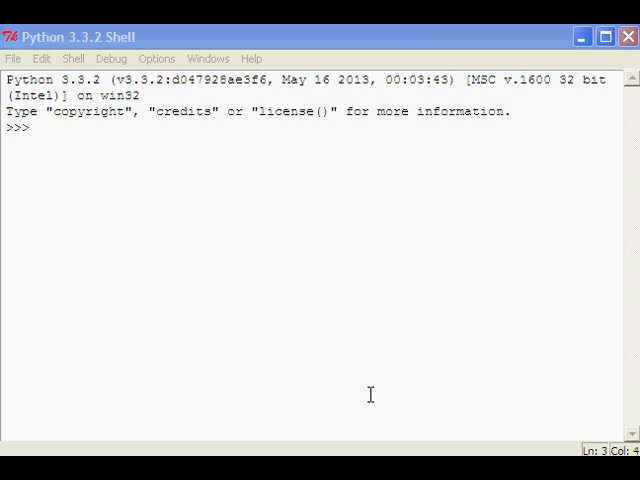
Create a new untitled script window from the File menu
{"action": "left_click", "coordinate": [15, 58]}
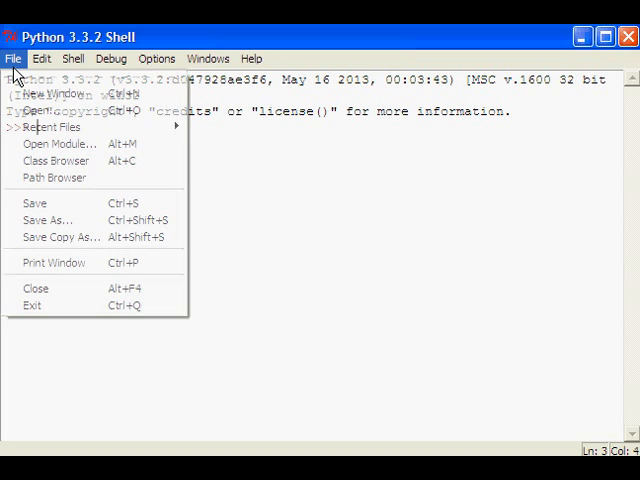
{"action": "left_click", "coordinate": [58, 94]}
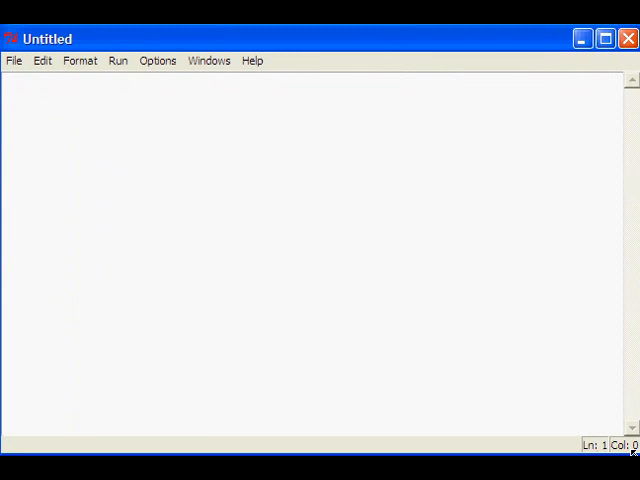
{"action": "mouse_move", "coordinate": [406, 333]}
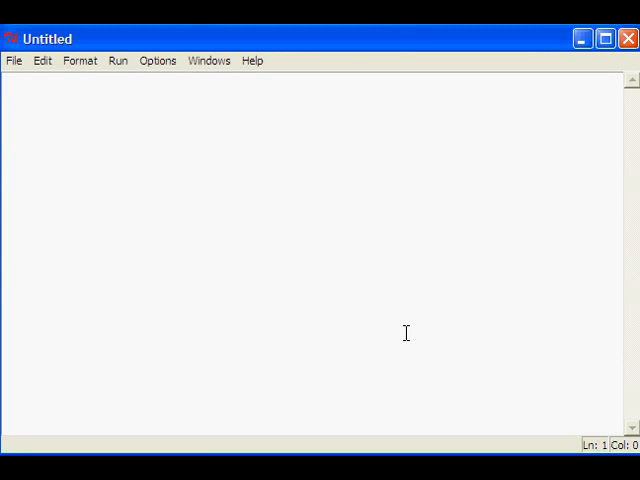
{"action": "mouse_move", "coordinate": [428, 329]}
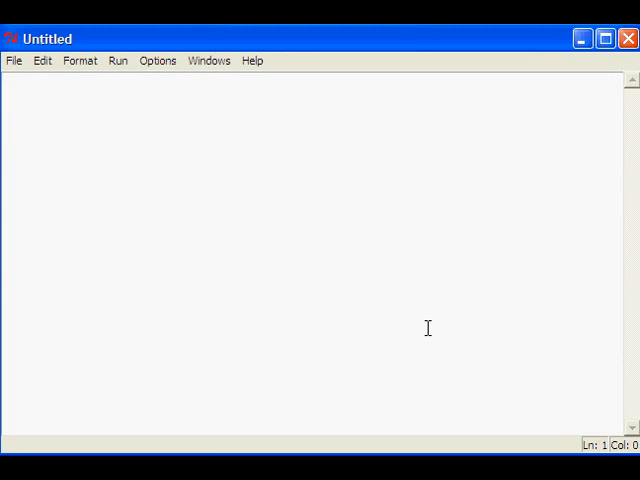
Type `sum = 0;` and the loop header `for i in range(1,100):`, beginning an indented `if`
{"action": "type", "text": "sum"}
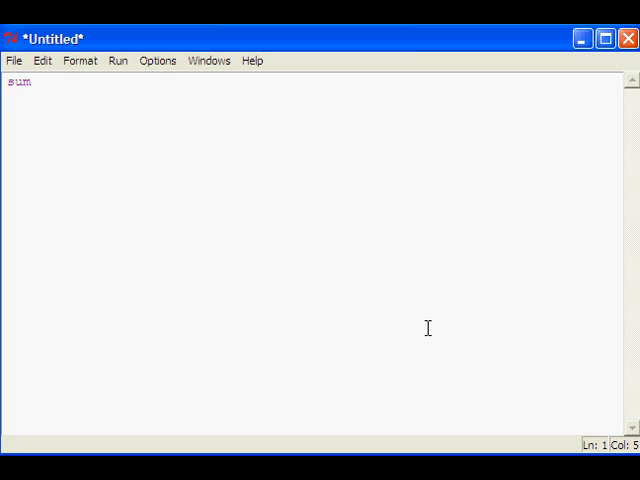
{"action": "type", "text": "=0"}
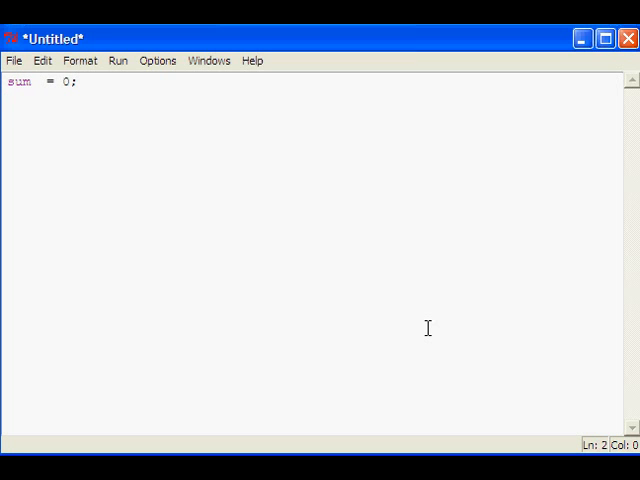
{"action": "type", "text": "for"}
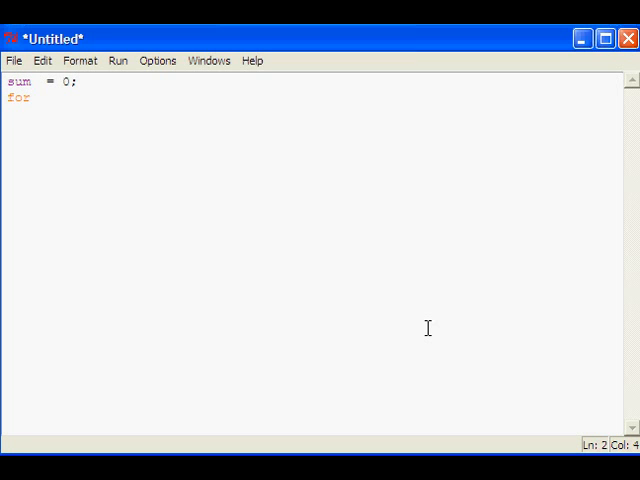
{"action": "type", "text": "i in"}
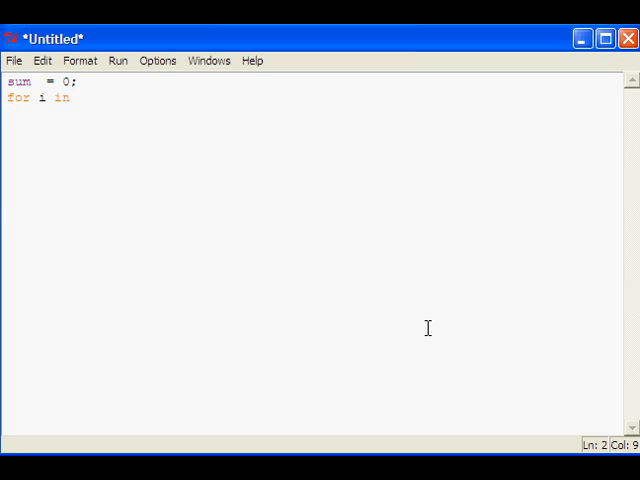
{"action": "type", "text": "range"}
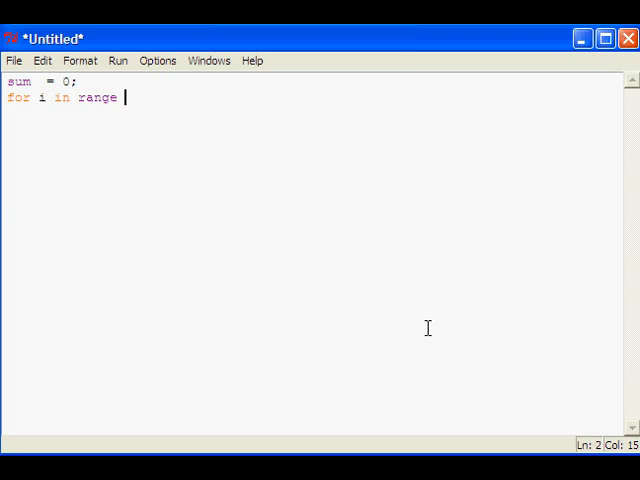
{"action": "type", "text": "(1,"}
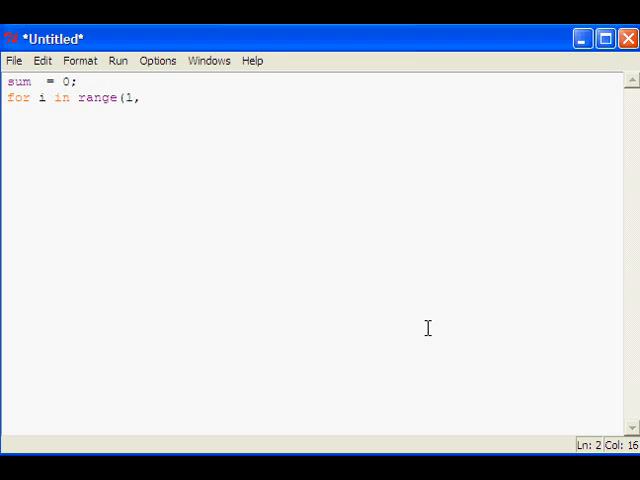
{"action": "type", "text": "100"}
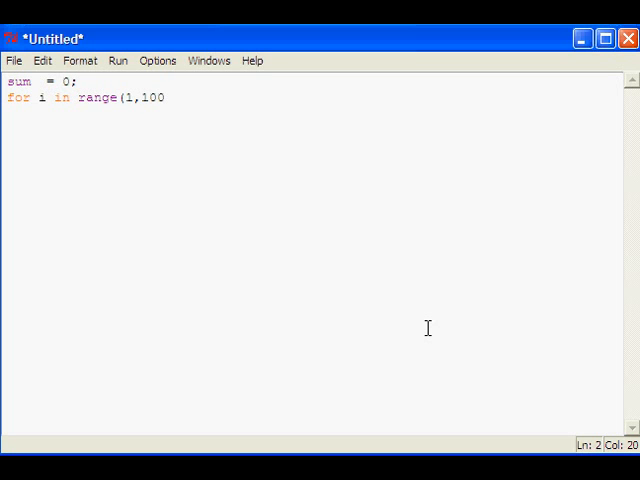
{"action": "type", "text": "):"}
{"action": "type", "text": "if"}
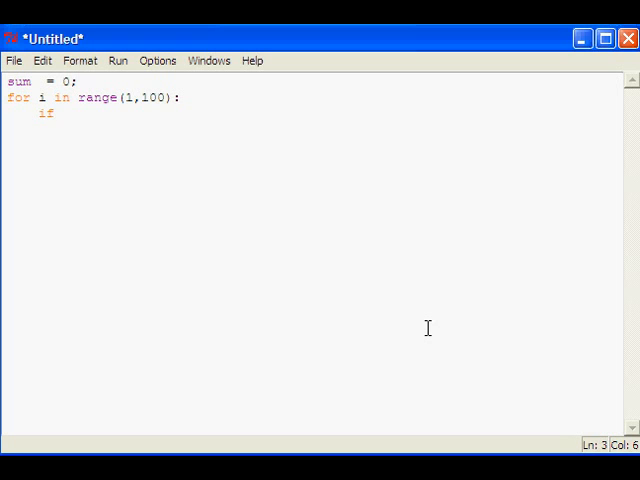
Complete the if condition as `if(i%2) == 0:`
{"action": "type", "text": "("}
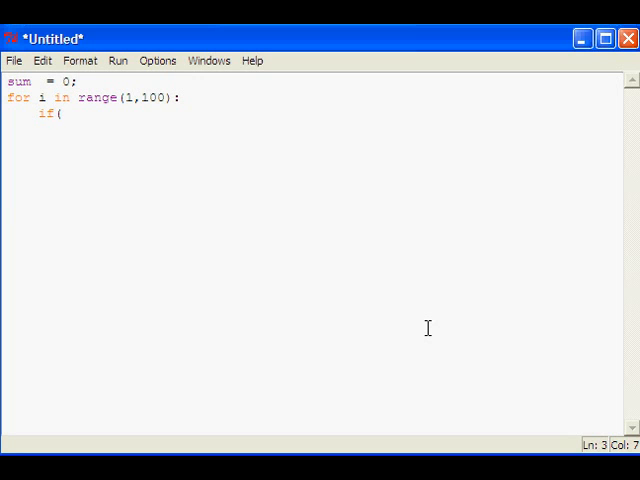
{"action": "type", "text": "i"}
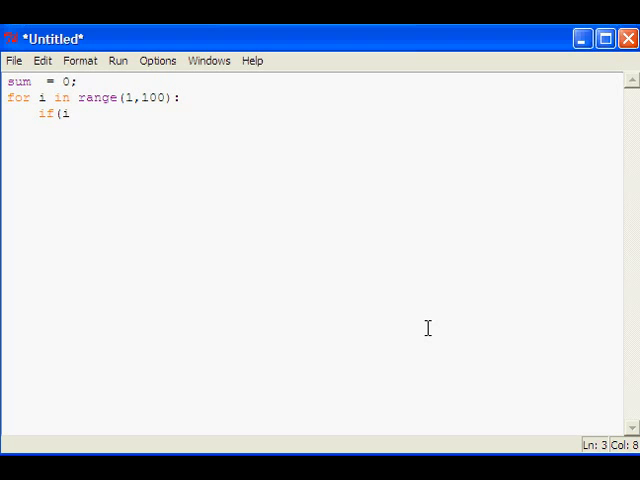
{"action": "type", "text": "%"}
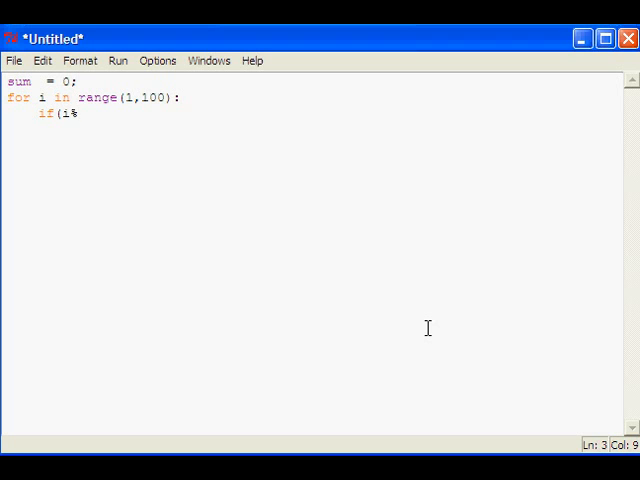
{"action": "type", "text": "2"}
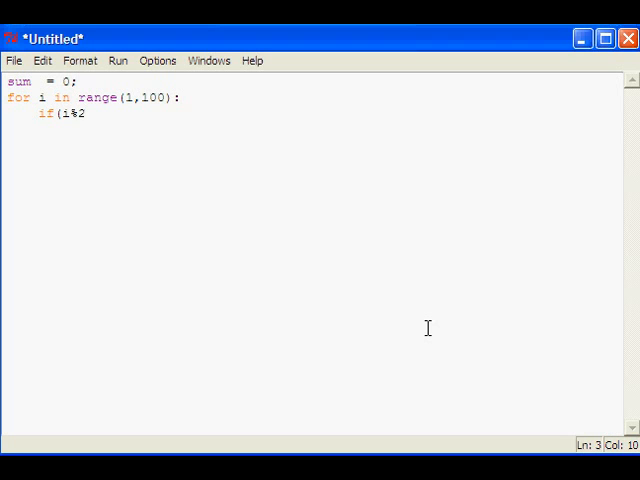
{"action": "type", "text": ")"}
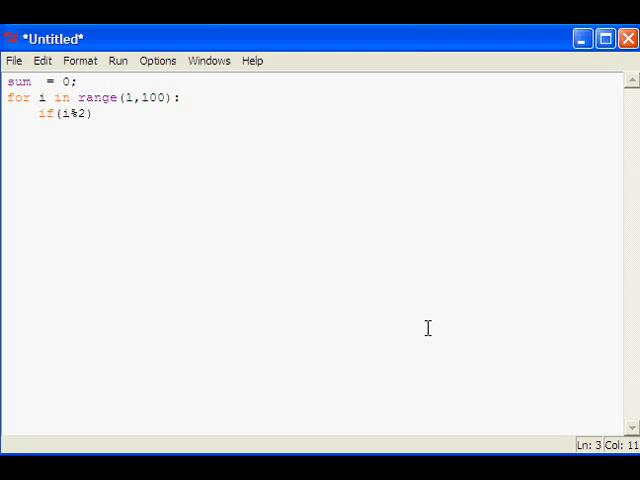
{"action": "type", "text": "=="}
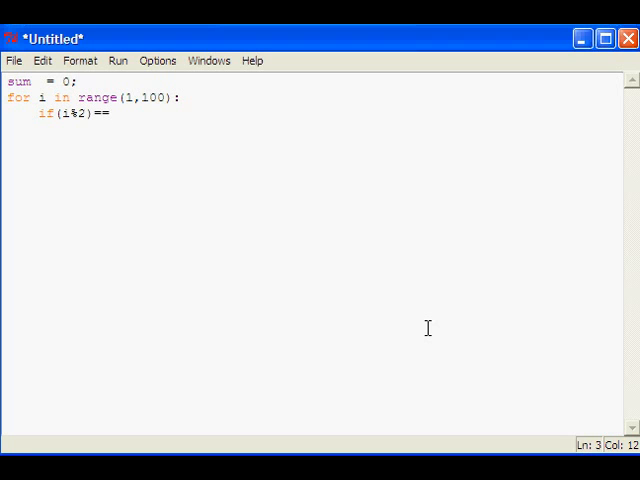
{"action": "type", "text": "\"  \""}
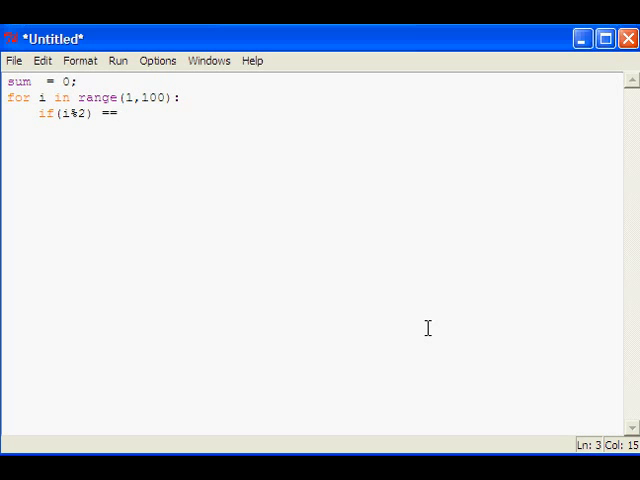
{"action": "type", "text": "0:"}
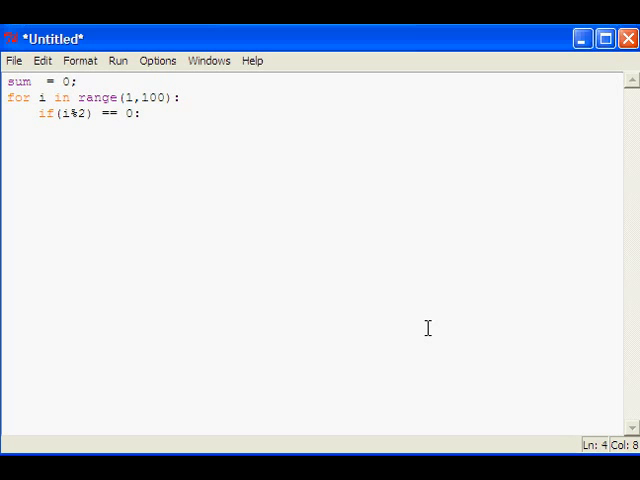
Add `sum = sum + i;` inside the if, then begin the unindented print line
{"action": "type", "text": "s"}
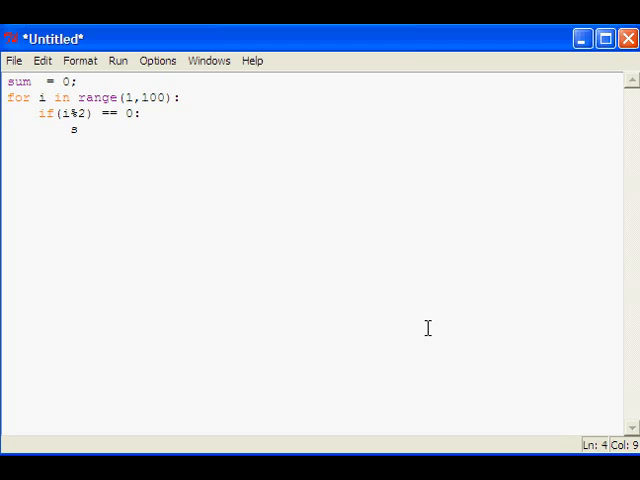
{"action": "type", "text": "um ="}
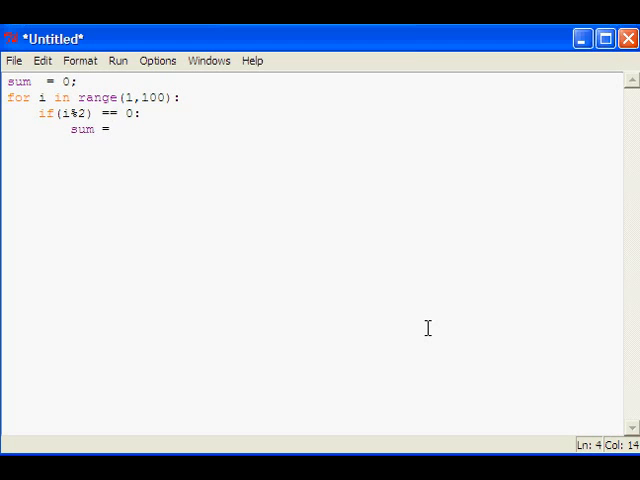
{"action": "type", "text": "sum"}
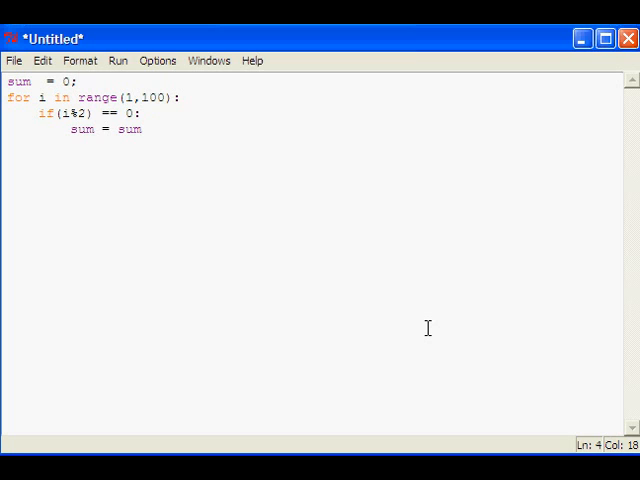
{"action": "type", "text": "+ i"}
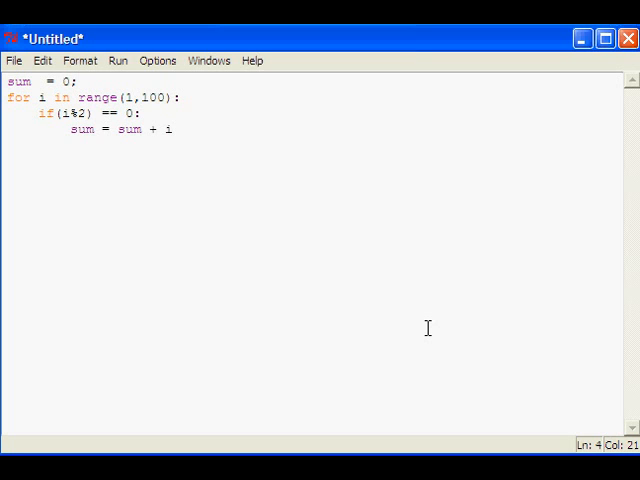
{"action": "type", "text": ";"}
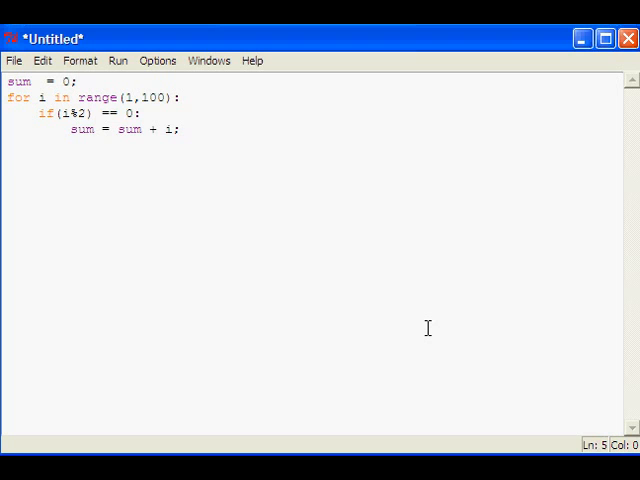
{"action": "type", "text": "pfin"}
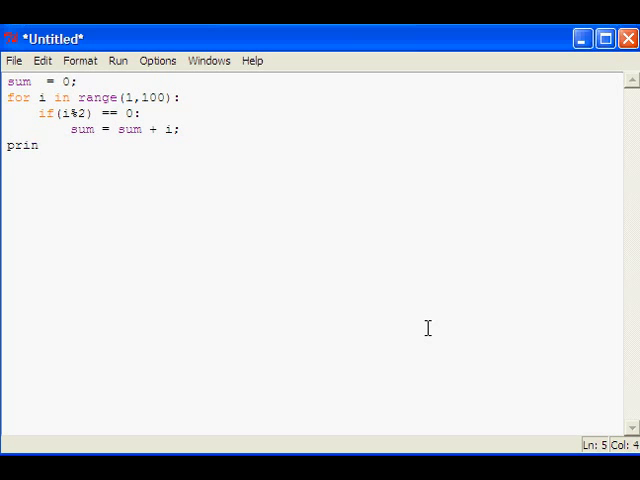
Finish the line as `print("sum of Even nos:", sum);` and run the script
{"action": "type", "text": "t("}
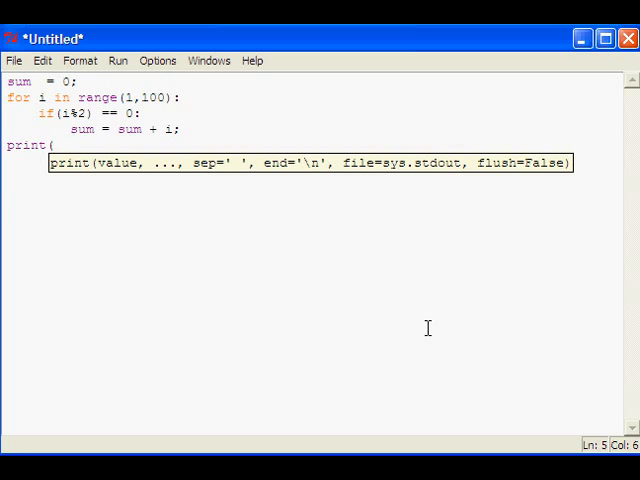
{"action": "type", "text": "\"\""}
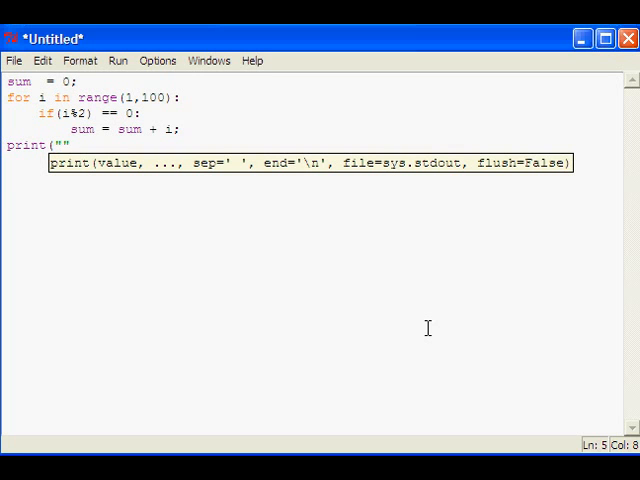
{"action": "type", "text": ", su"}
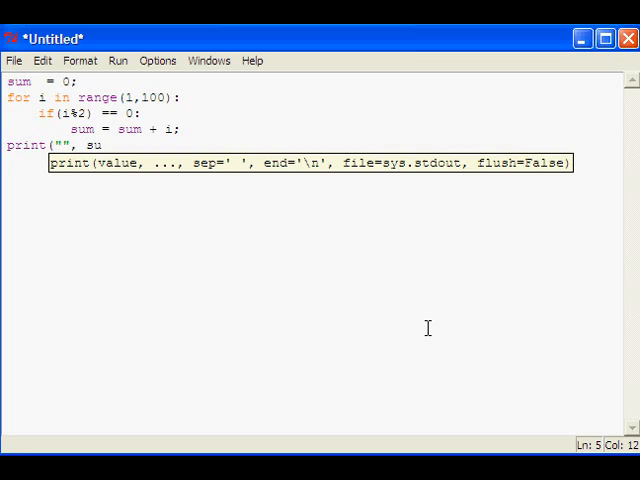
{"action": "type", "text": "m);"}
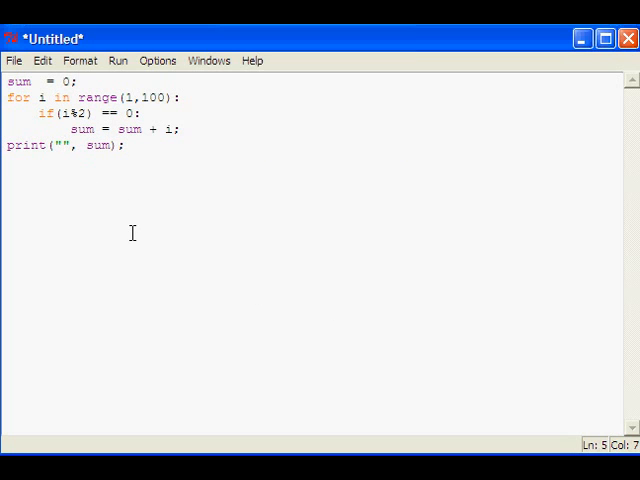
{"action": "type", "text": "Th"}
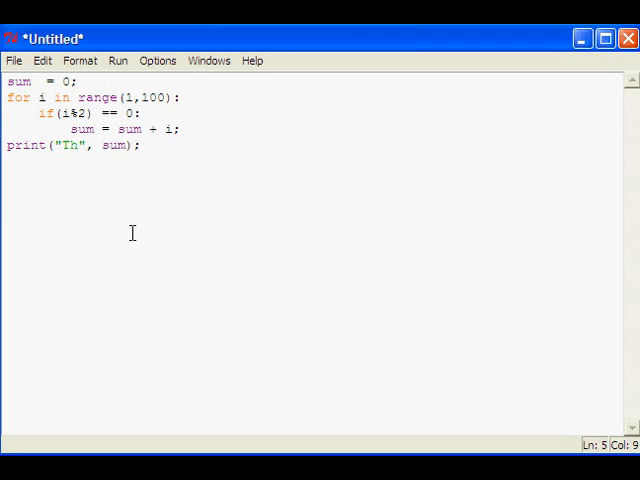
{"action": "type", "text": "sum of Ev"}
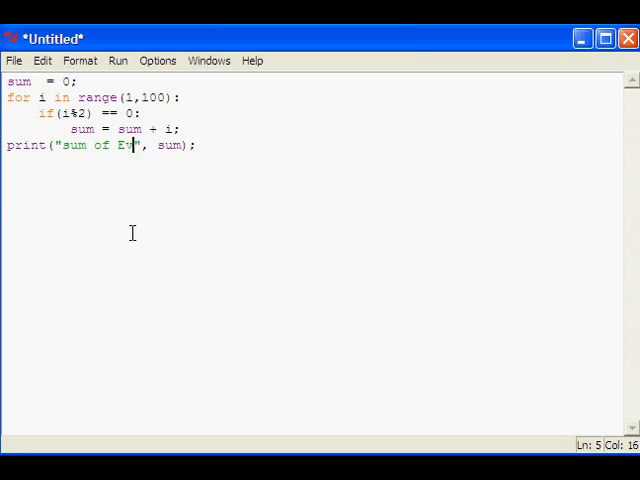
{"action": "type", "text": "en no"}
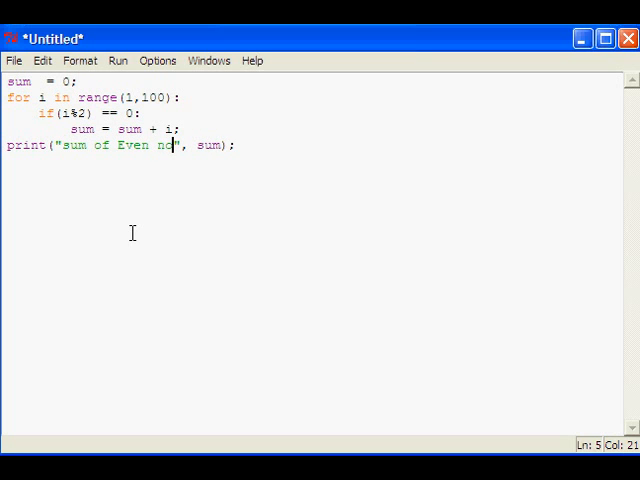
{"action": "type", "text": "s:"}
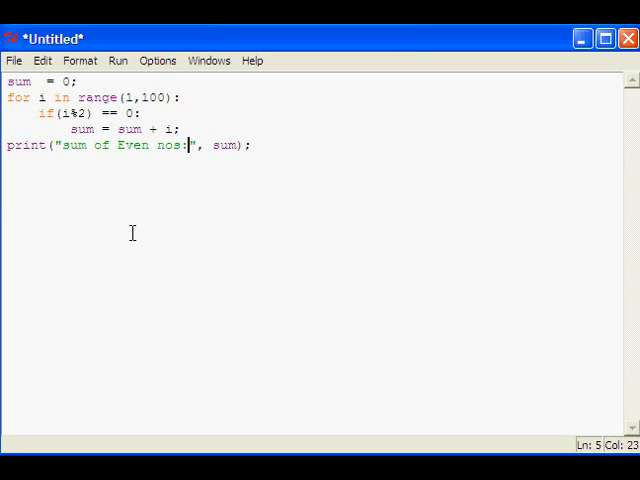
{"action": "mouse_move", "coordinate": [185, 178]}
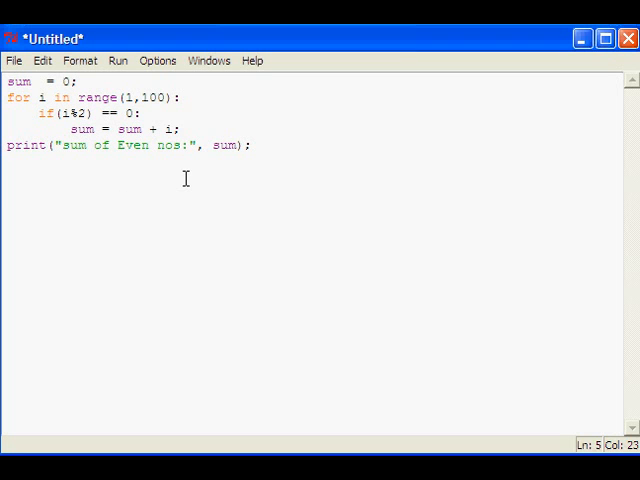
{"action": "left_click", "coordinate": [13, 60]}
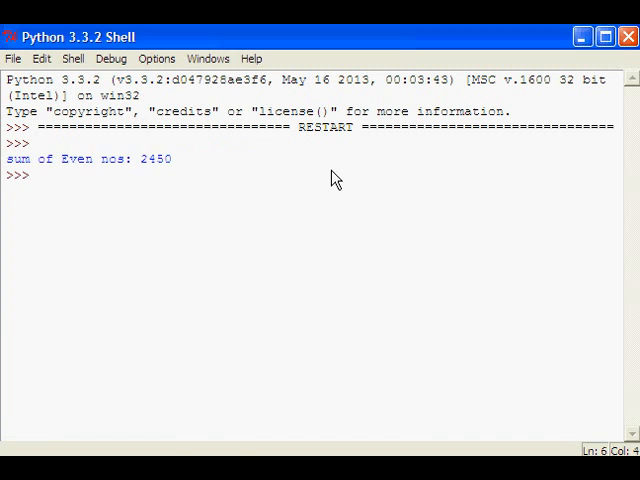
{"action": "mouse_move", "coordinate": [96, 240]}
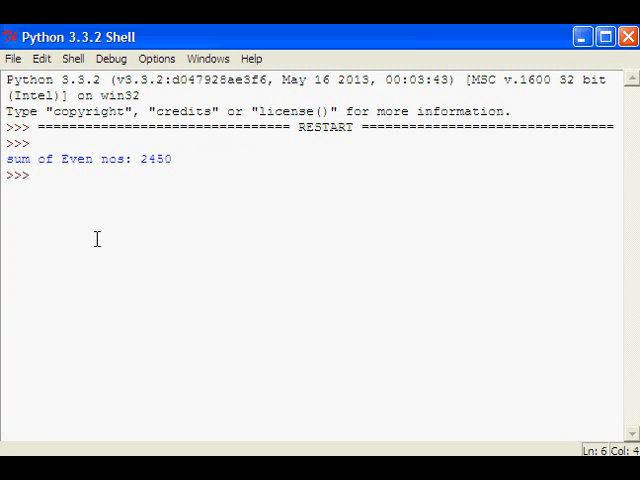
{"action": "mouse_move", "coordinate": [133, 160]}
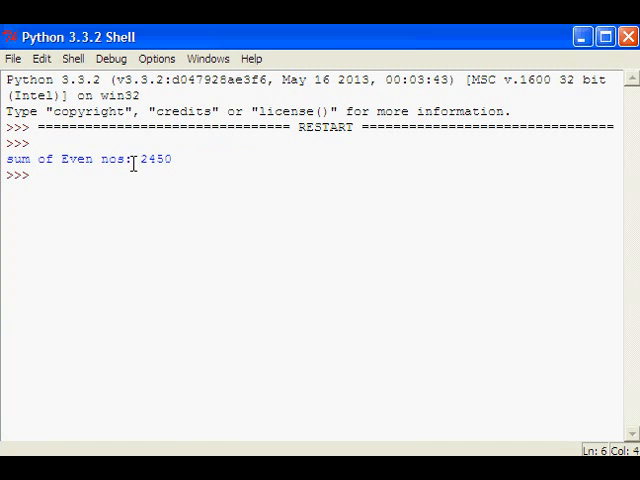
Reopen even sum.py from Recent Files and type `i;` into it
{"action": "left_click", "coordinate": [13, 59]}
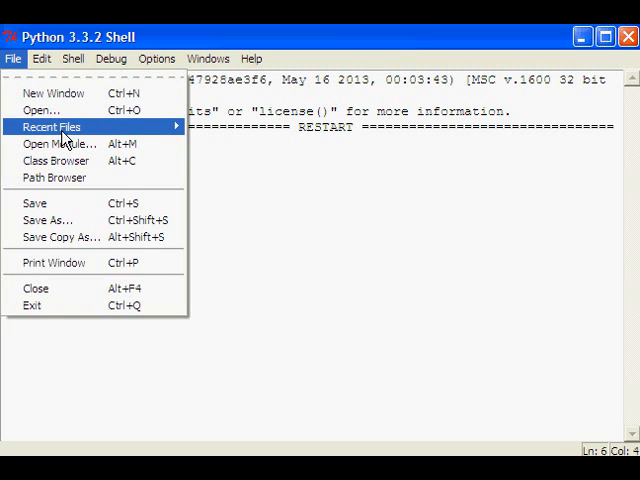
{"action": "left_click", "coordinate": [55, 127]}
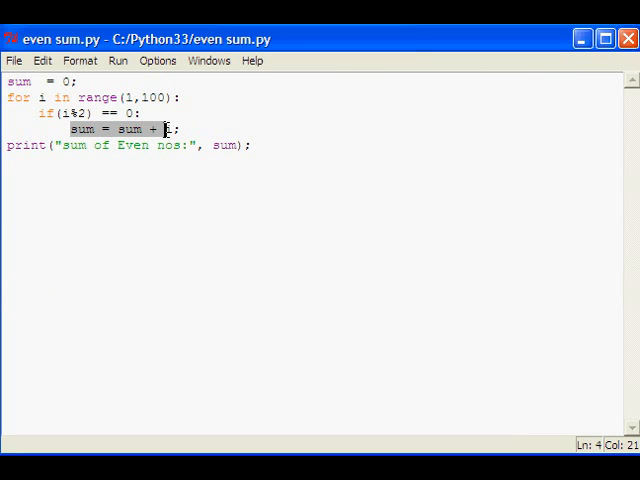
{"action": "type", "text": "i;"}
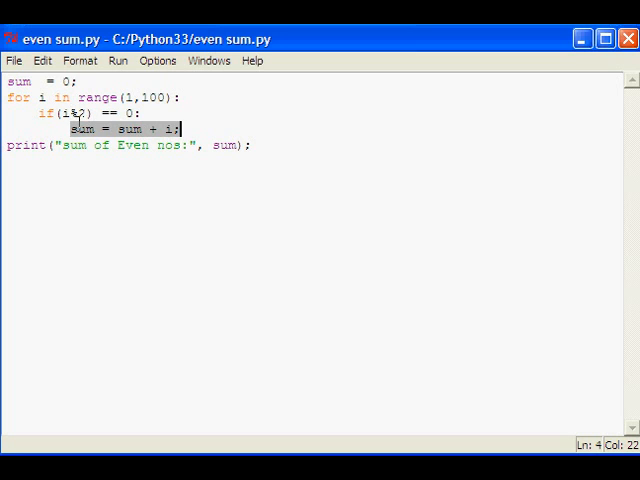